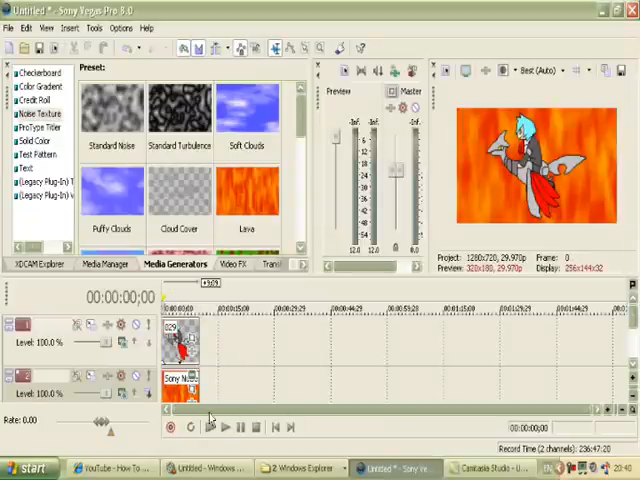
# - Delete the old Pokémon clips and background events, leaving both timeline tracks empty
pyautogui.click(228, 424)
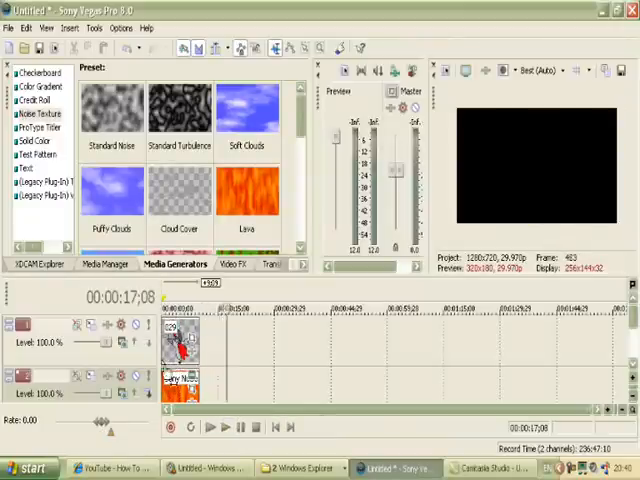
pyautogui.rightClick(180, 344)
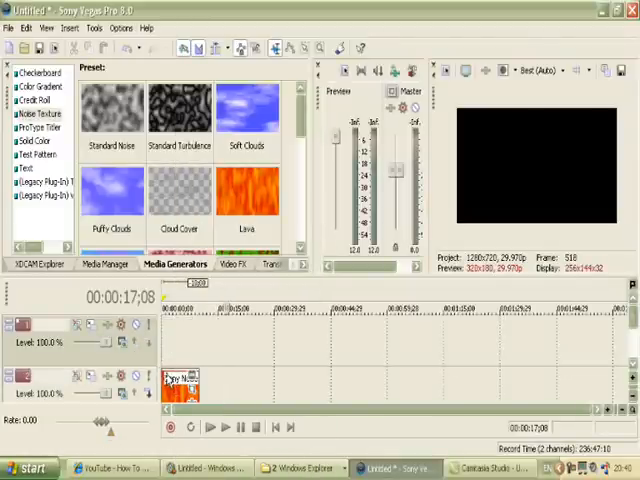
pyautogui.rightClick(184, 384)
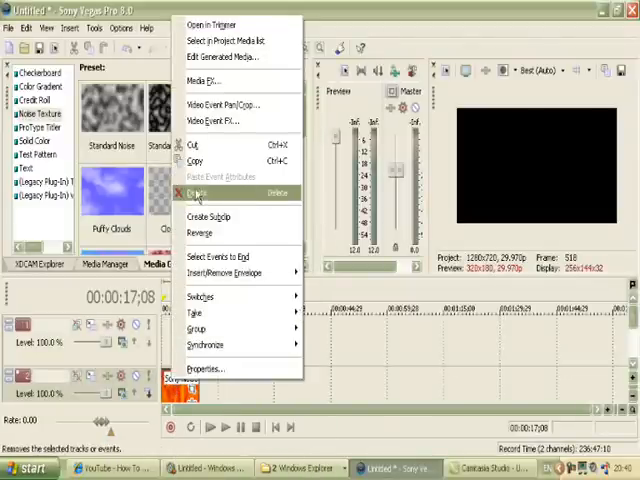
pyautogui.click(200, 192)
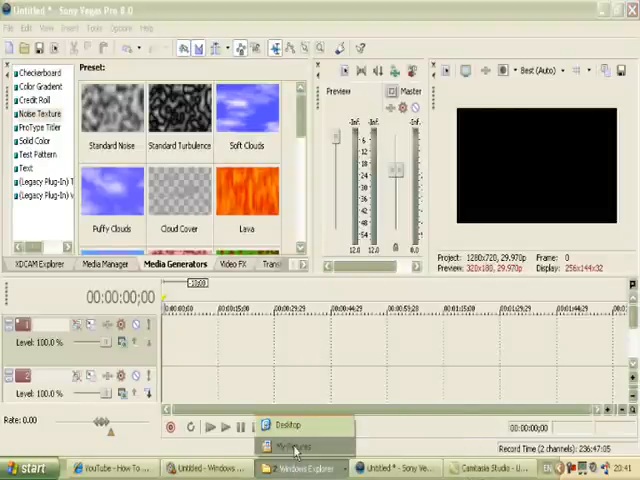
# - Drag the transparent Pokémon picture from My Pictures onto the top video track
pyautogui.click(292, 446)
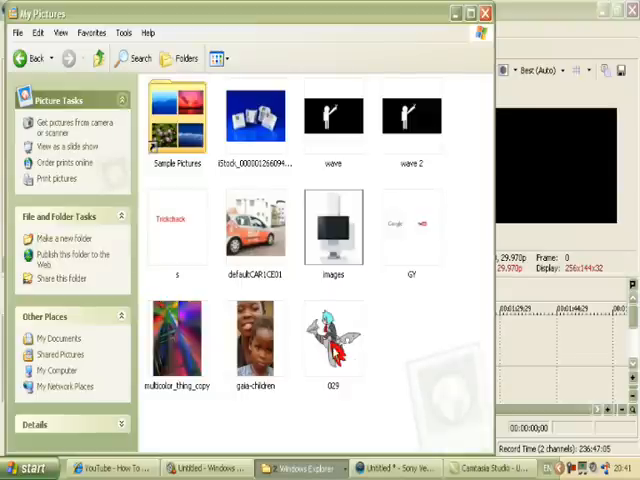
pyautogui.click(332, 340)
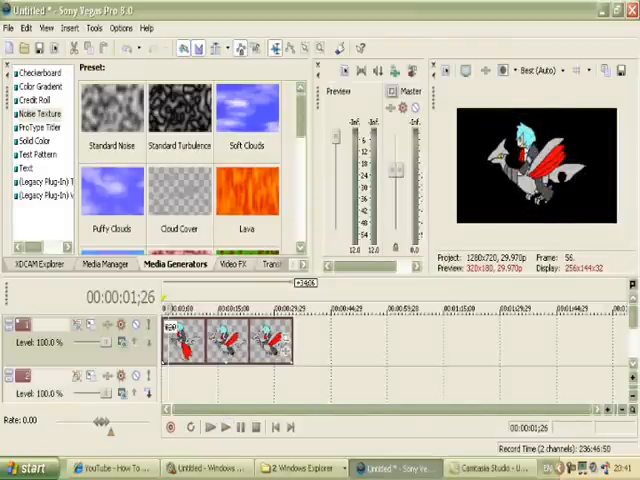
pyautogui.click(210, 428)
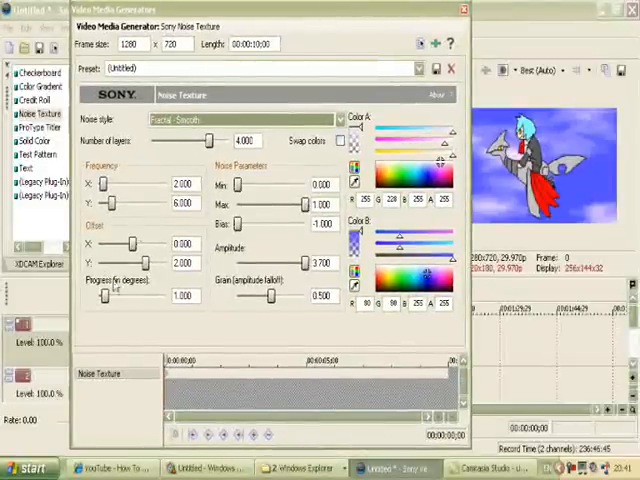
# - Set the Sony Noise Texture to Fractal - Smooth and tune its noise and progress sliders for a blue-and-white sky
pyautogui.moveTo(108, 298); pyautogui.dragTo(130, 298)
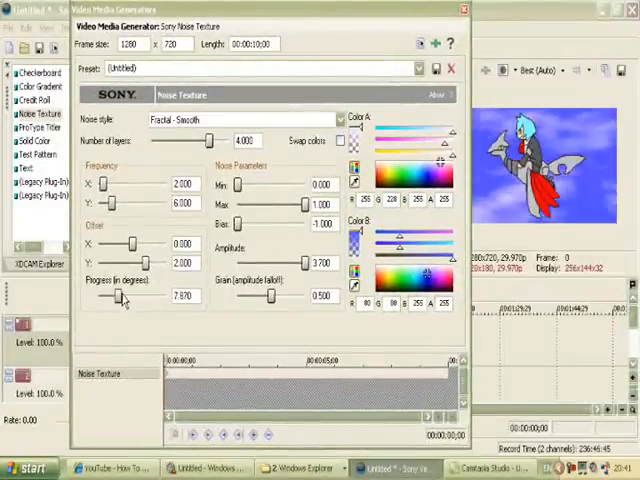
pyautogui.moveTo(120, 296); pyautogui.dragTo(108, 296)
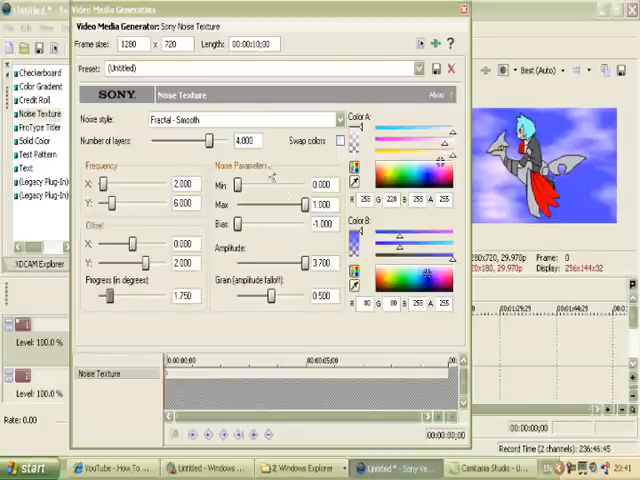
pyautogui.moveTo(196, 140); pyautogui.dragTo(216, 140)
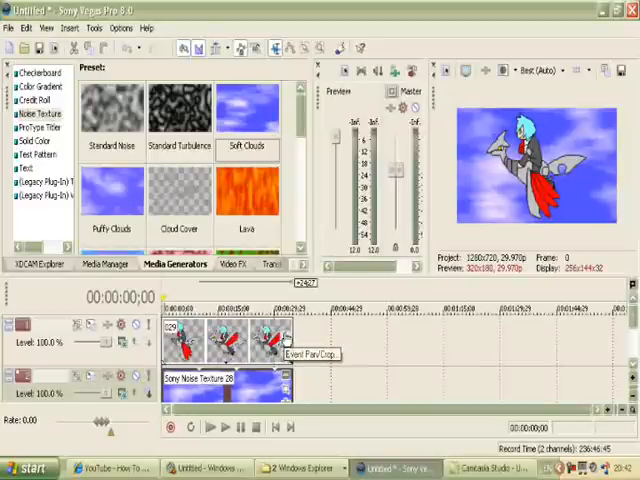
# - Bring up Event Pan/Crop for the Pokémon event to shrink it toward the right edge
pyautogui.click(250, 340)
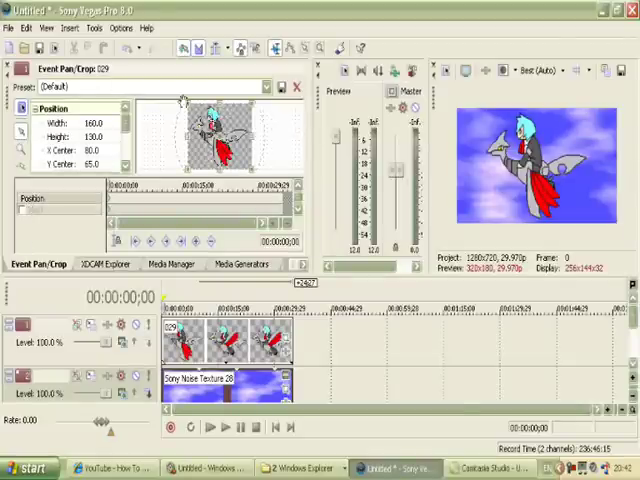
pyautogui.moveTo(192, 108)
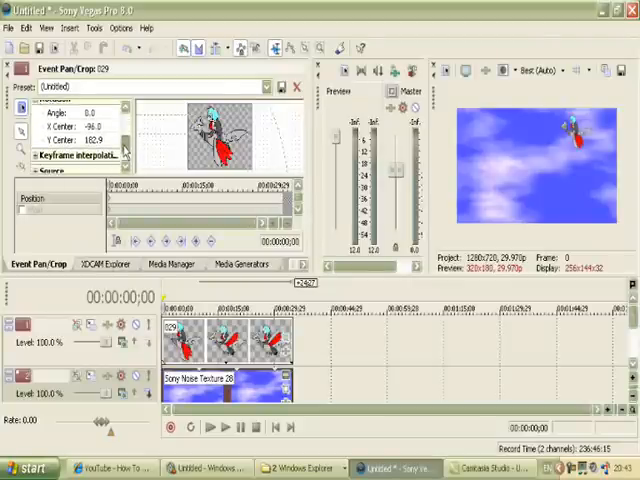
# - Add an end keyframe in Event Pan/Crop and shift the Pokémon to the opposite side of the frame
pyautogui.click(32, 108)
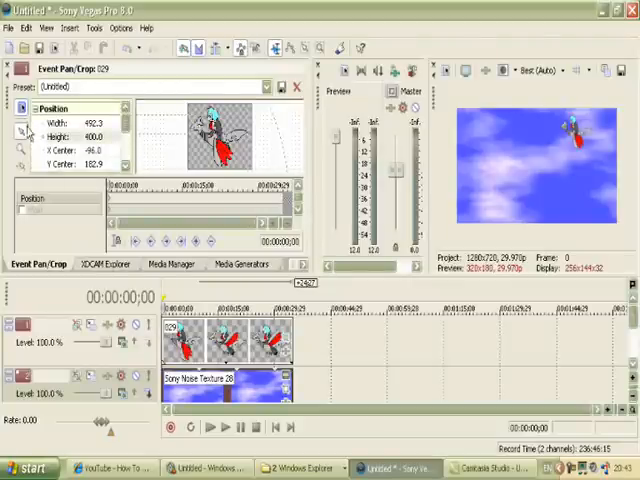
pyautogui.moveTo(22, 172)
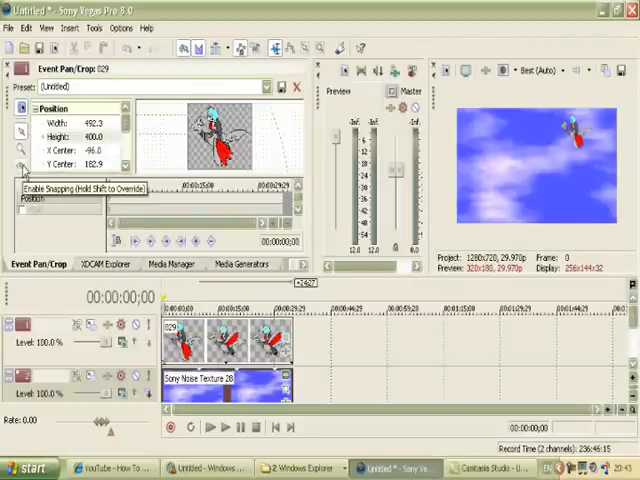
pyautogui.moveTo(22, 164)
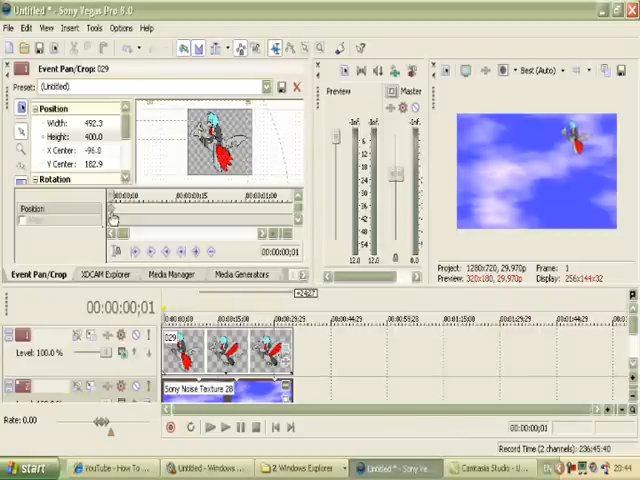
pyautogui.rightClick(116, 216)
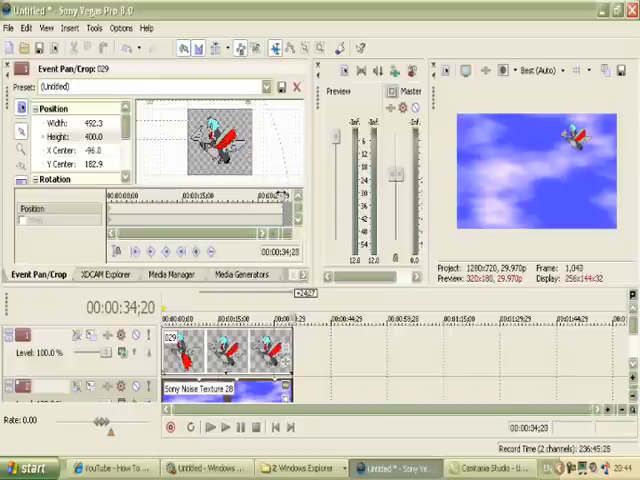
pyautogui.moveTo(216, 126); pyautogui.dragTo(256, 136)
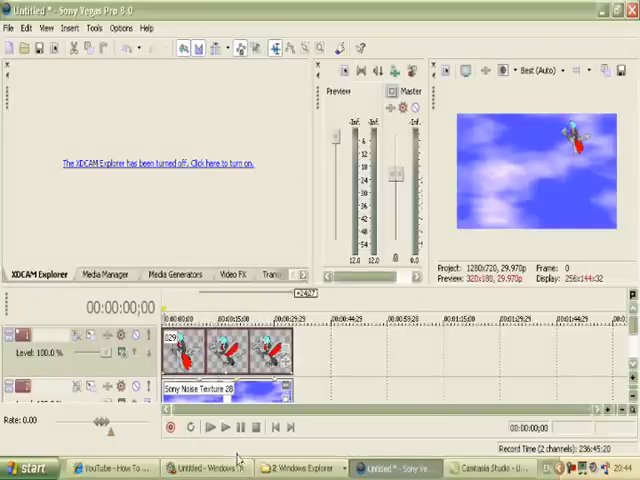
# - Play the project to watch the Pokémon fly across the cloudy sky, then pause
pyautogui.click(226, 428)
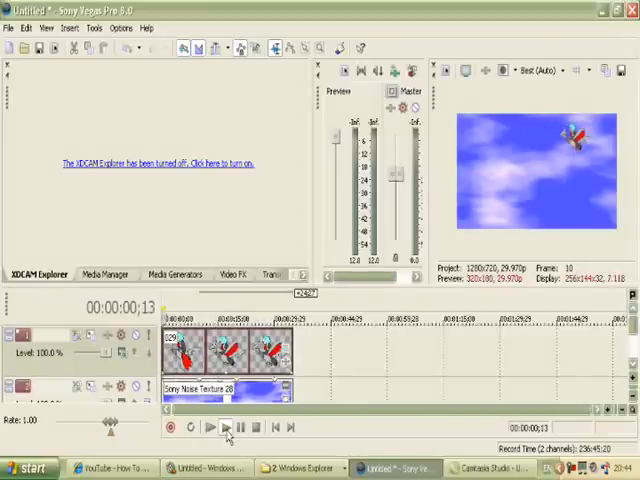
pyautogui.click(212, 428)
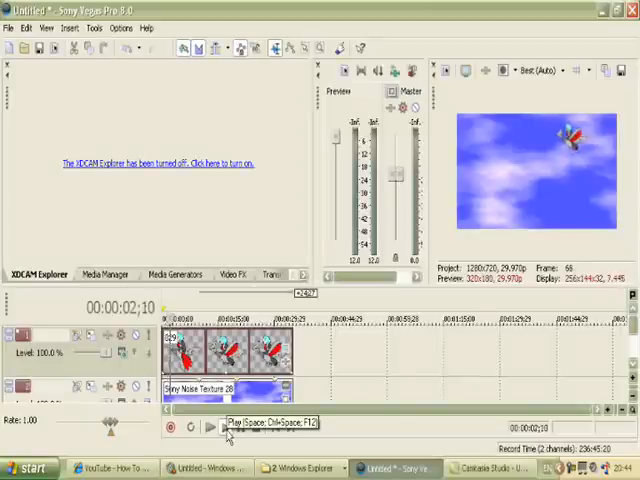
pyautogui.click(212, 424)
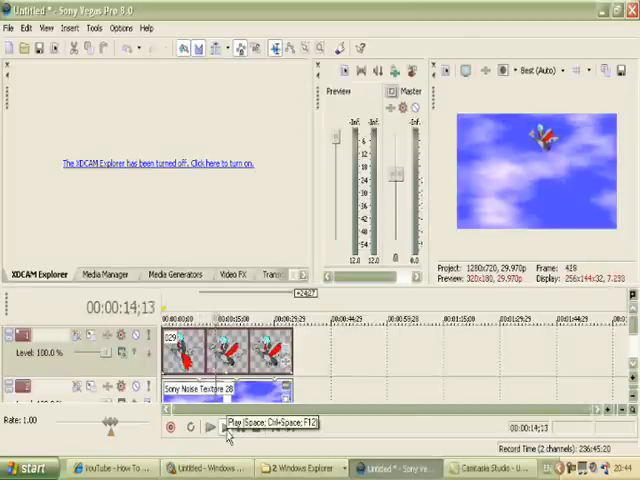
pyautogui.click(210, 424)
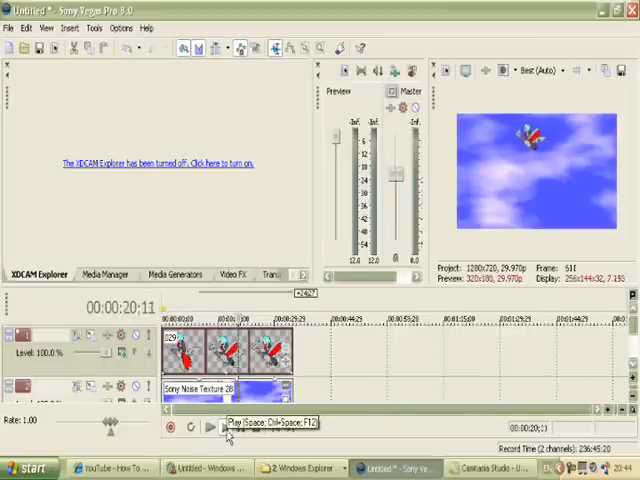
pyautogui.click(212, 428)
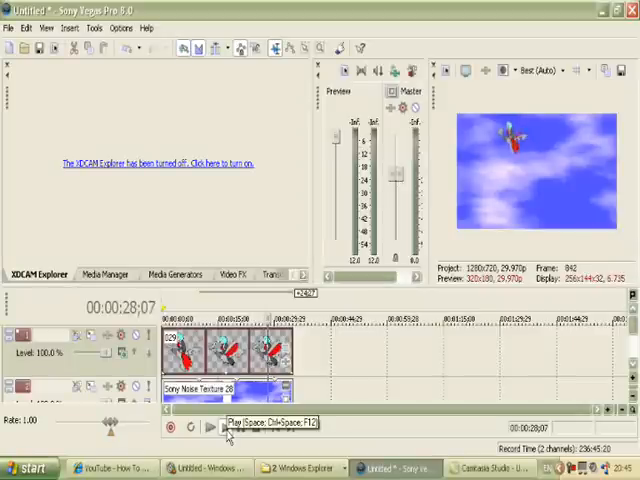
pyautogui.click(212, 428)
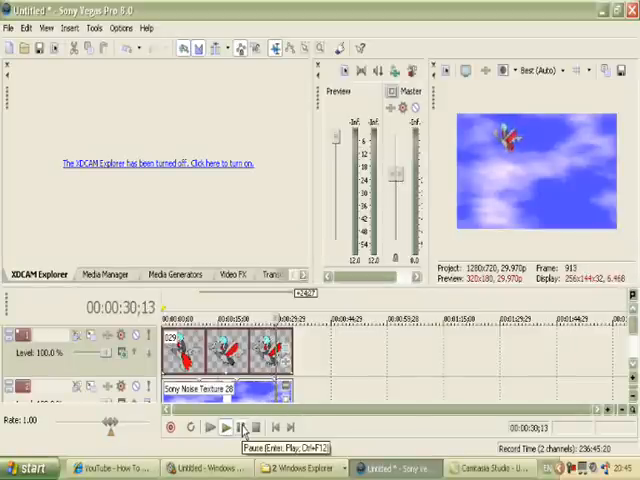